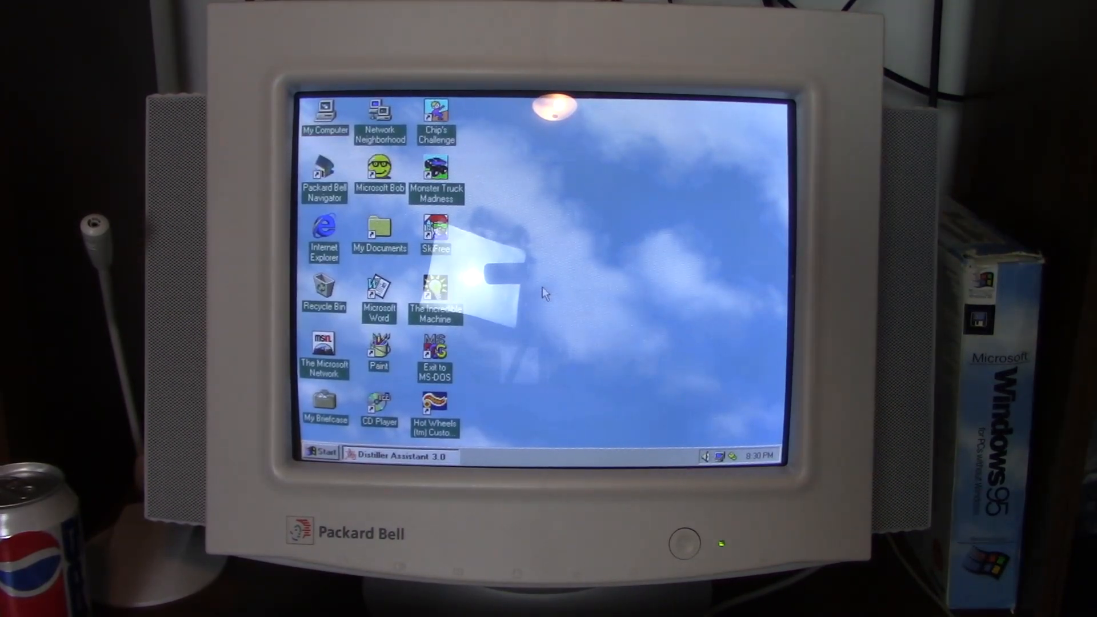
Step: Raise the desktop area from 640 by 480 to 800 by 600, apply, and keep it
right_click(546, 292)
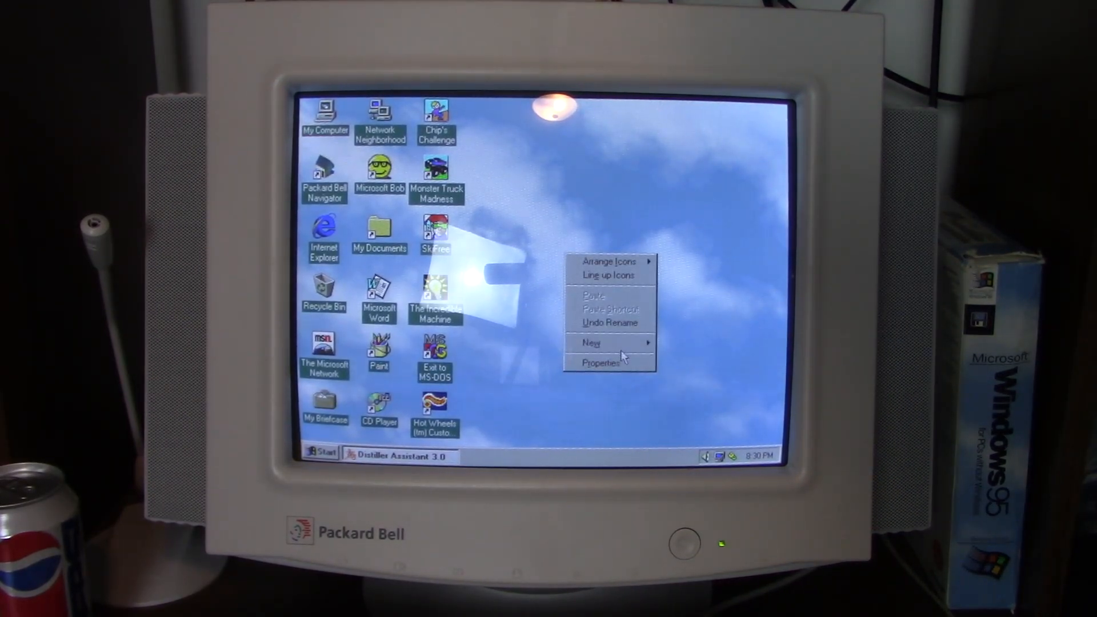
click(574, 133)
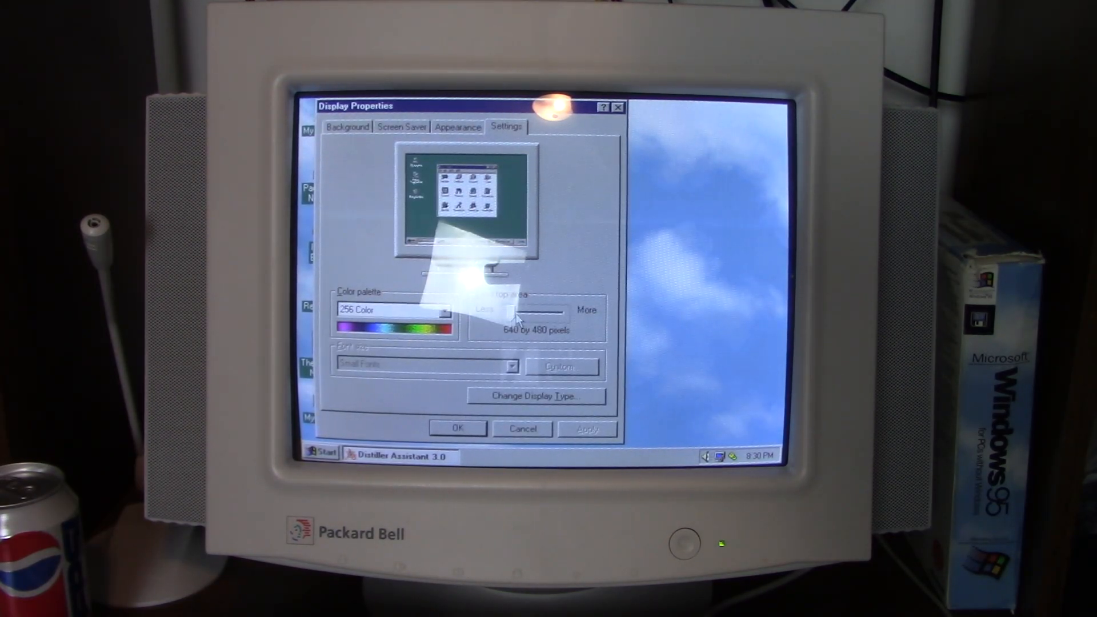
drag(514, 309, 543, 310)
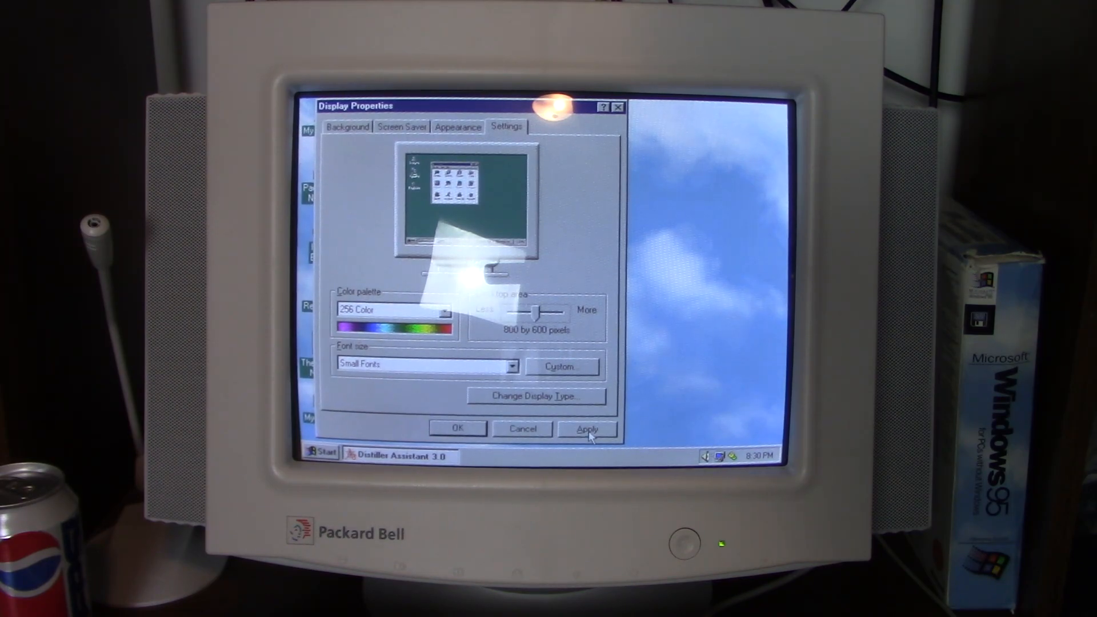
click(586, 428)
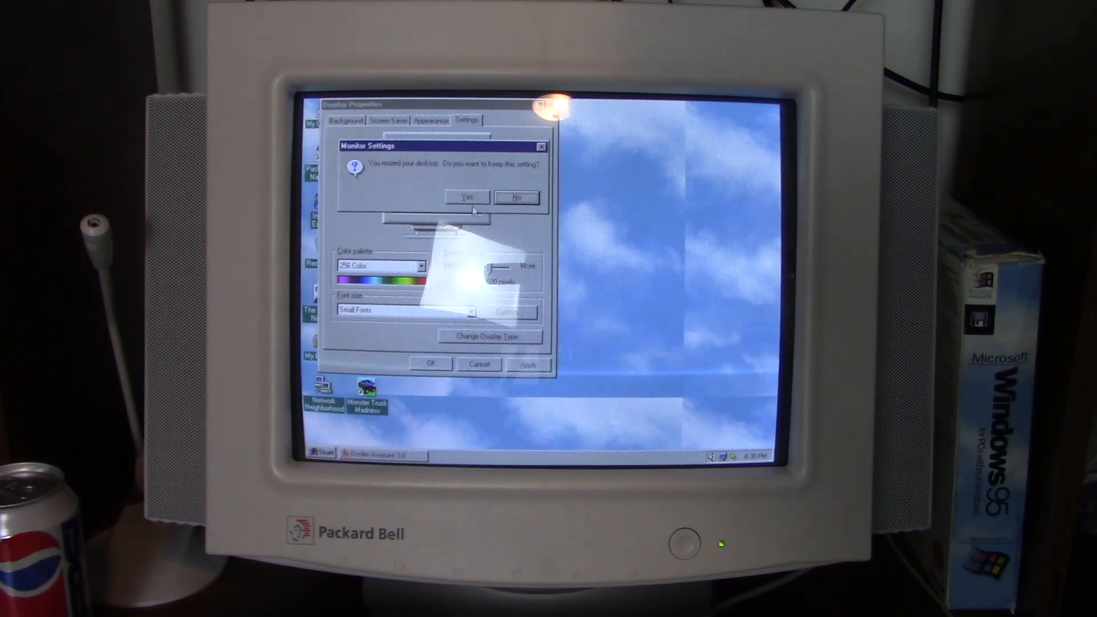
click(466, 197)
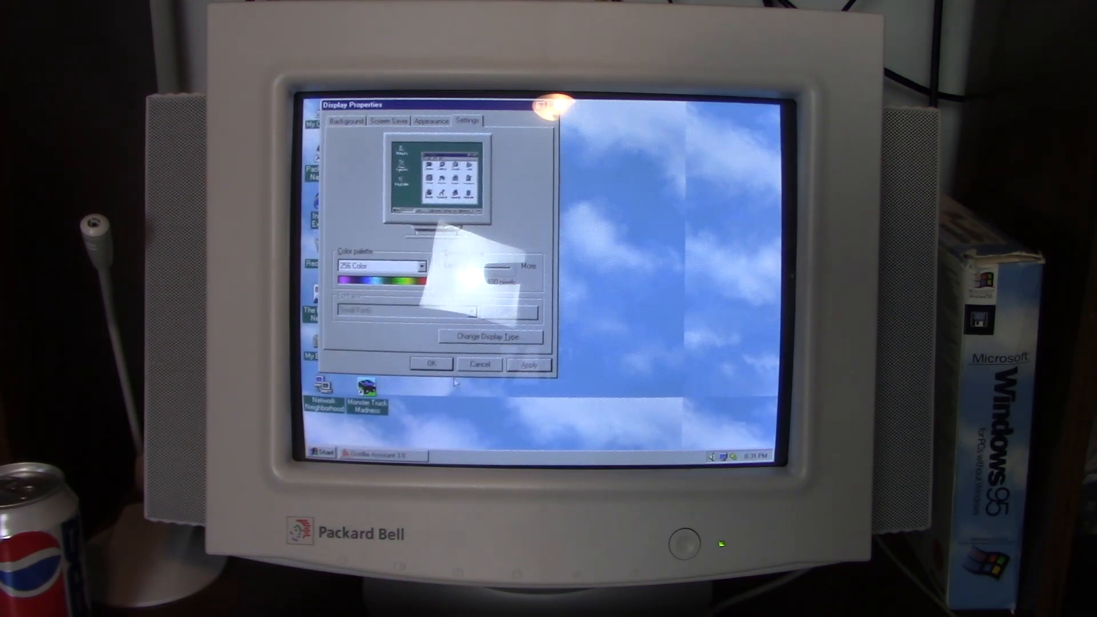
Step: Apply a desktop area of 640 by 480, bringing up the keep-setting prompt
click(529, 364)
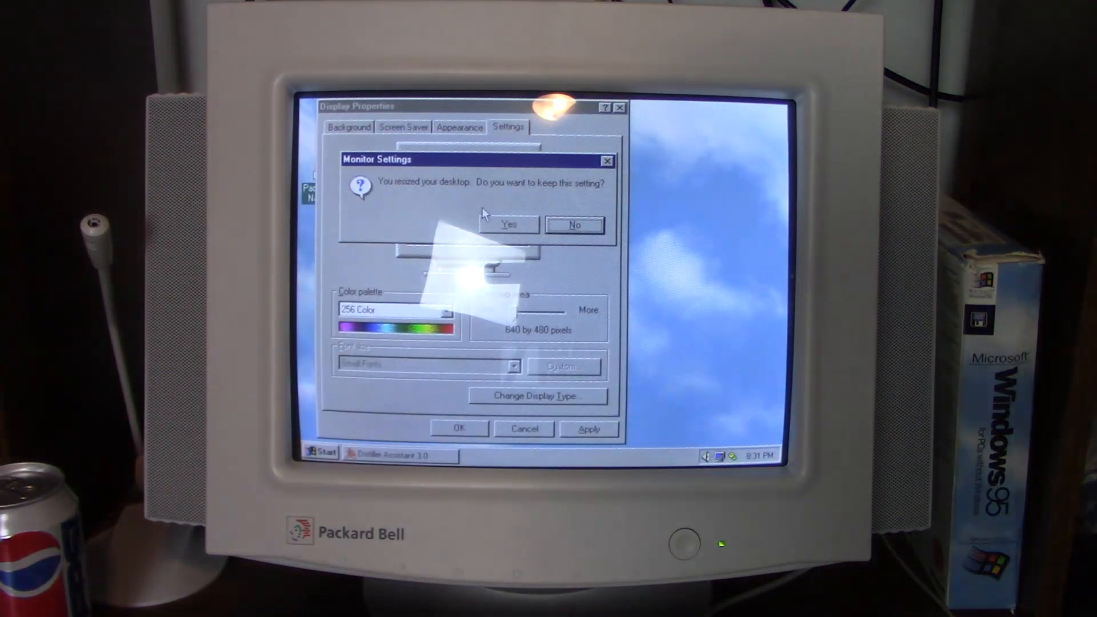
mouse_move(658, 238)
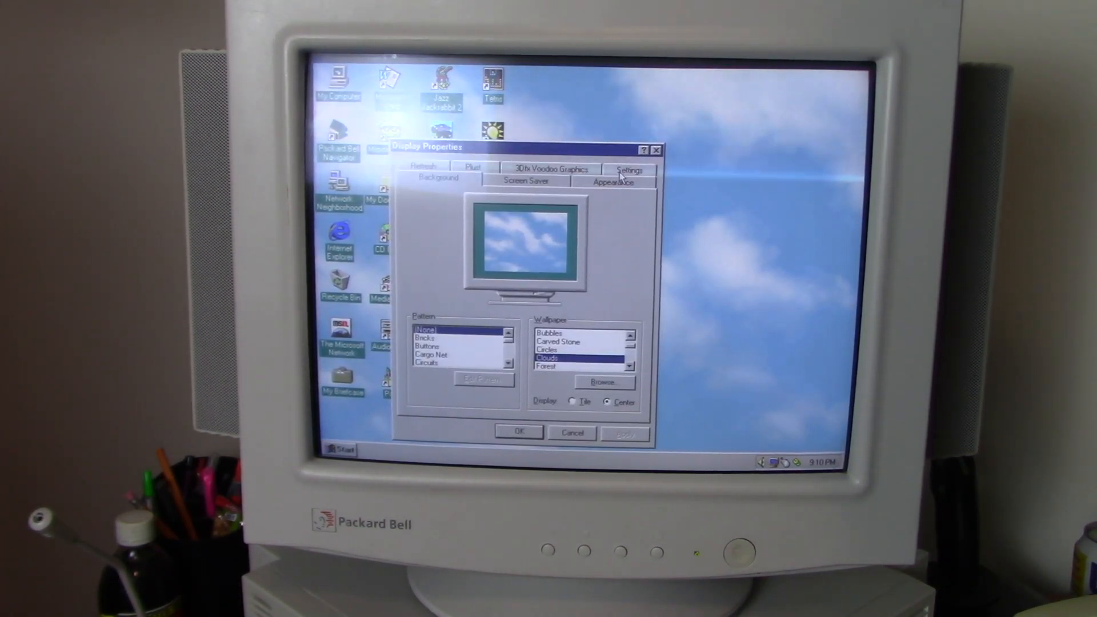
Step: Try a 1024 by 768 desktop area, then accept the warnings as Windows restores 800 by 600
click(628, 169)
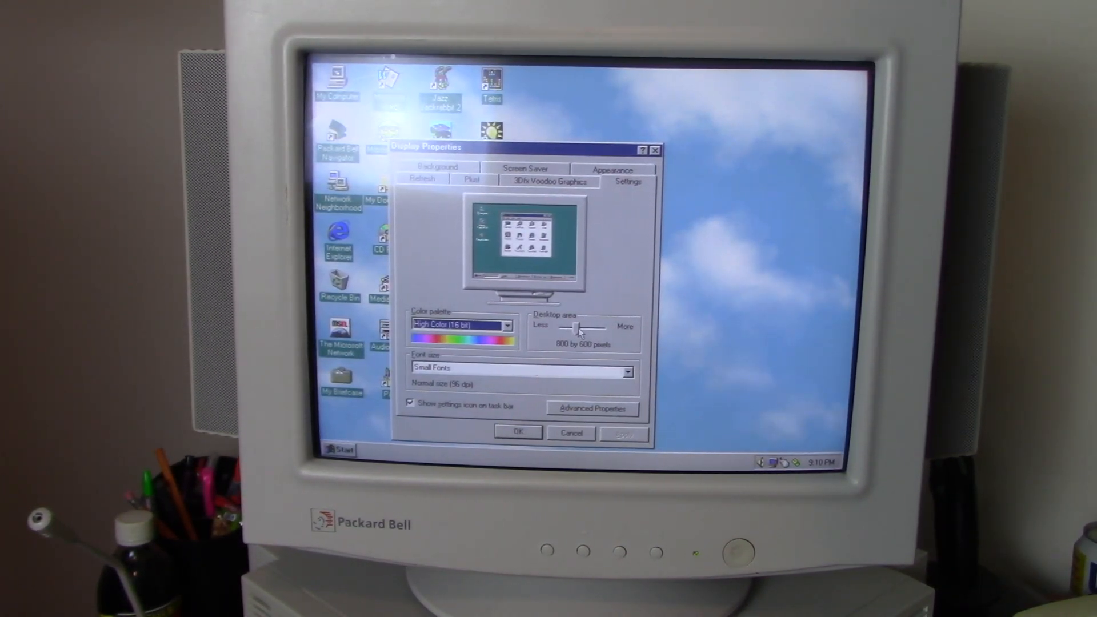
click(624, 433)
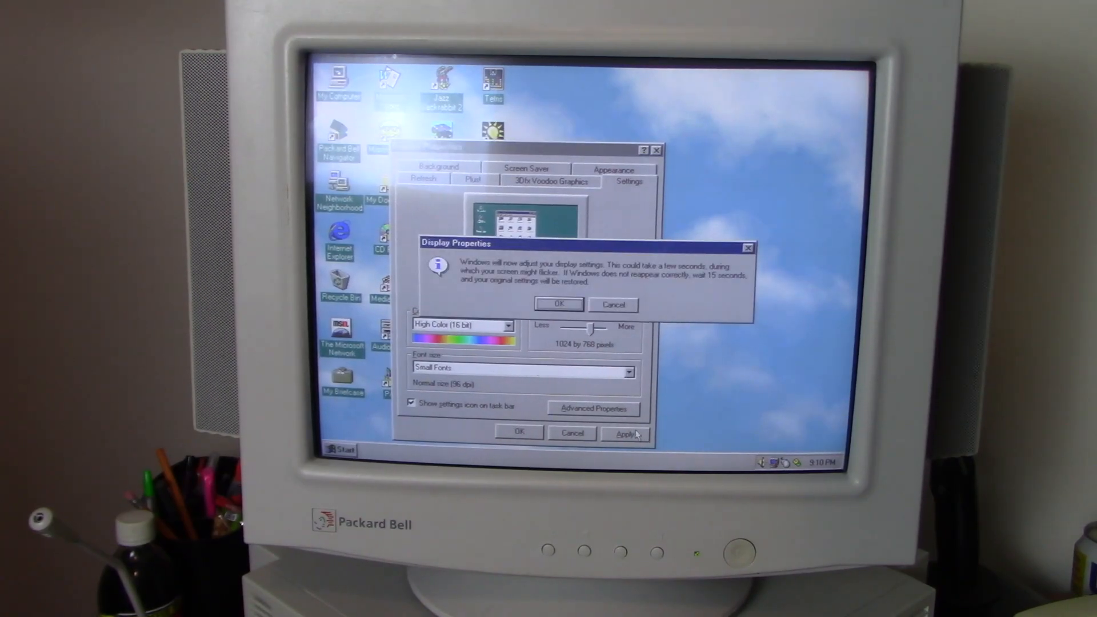
click(559, 304)
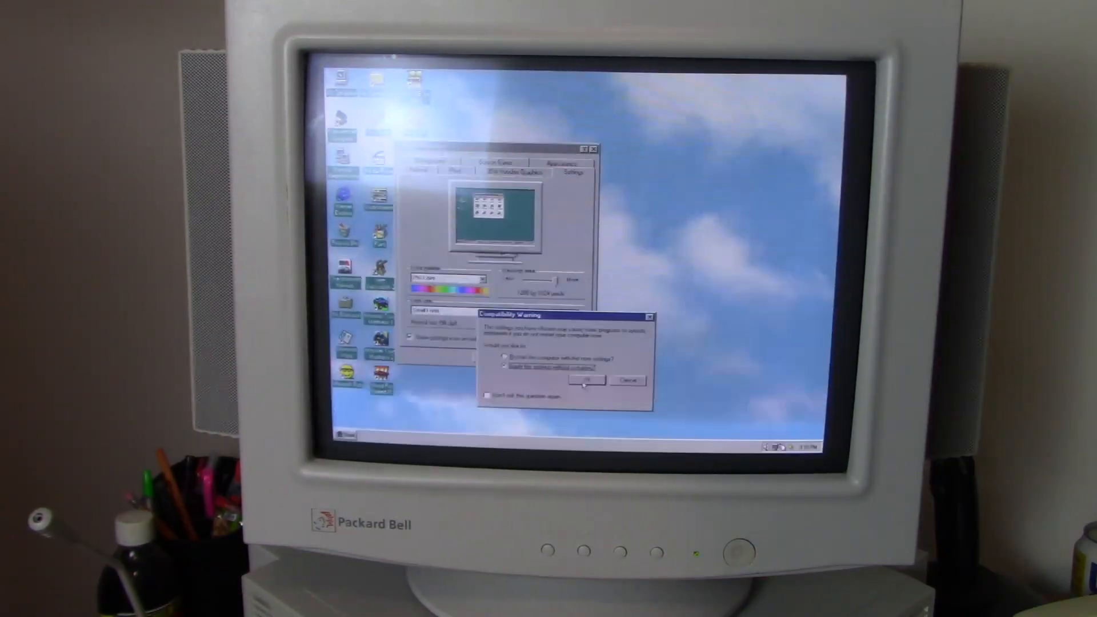
click(590, 381)
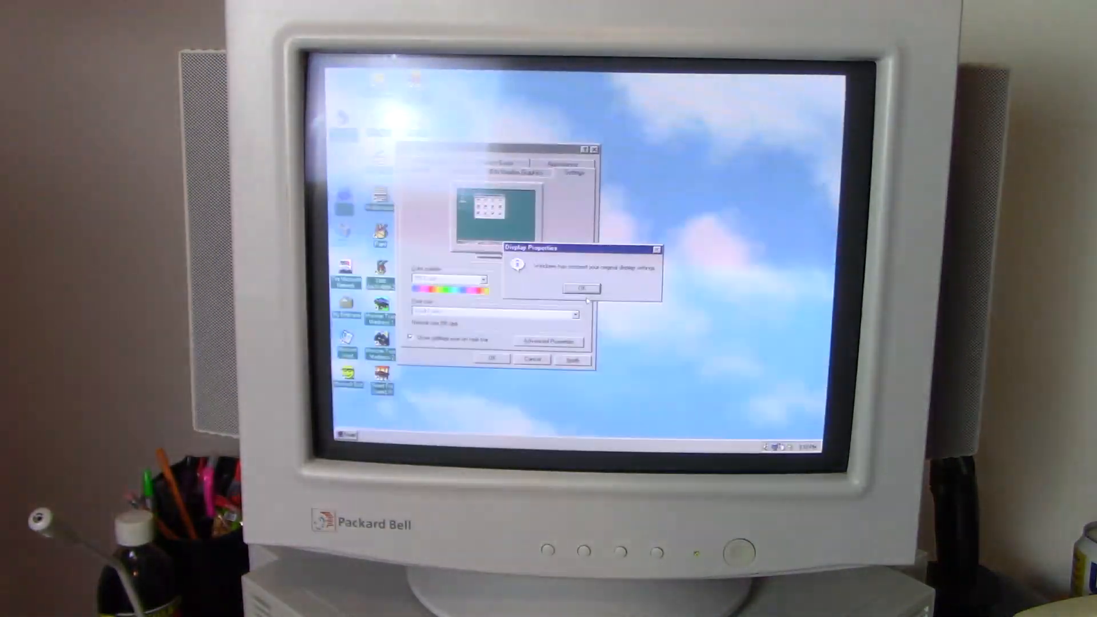
click(576, 287)
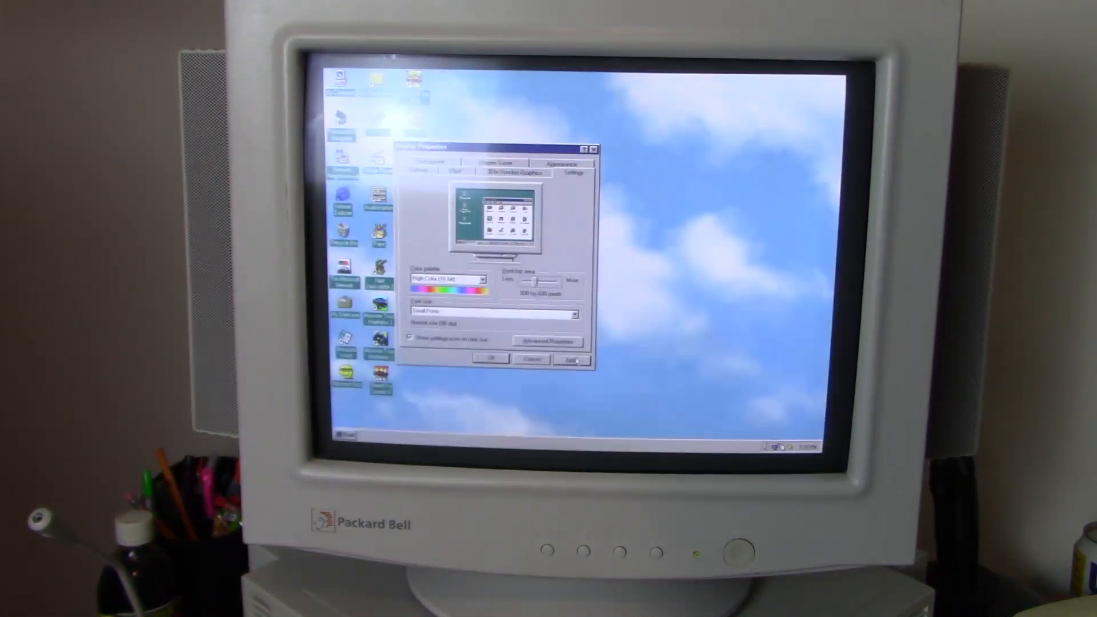